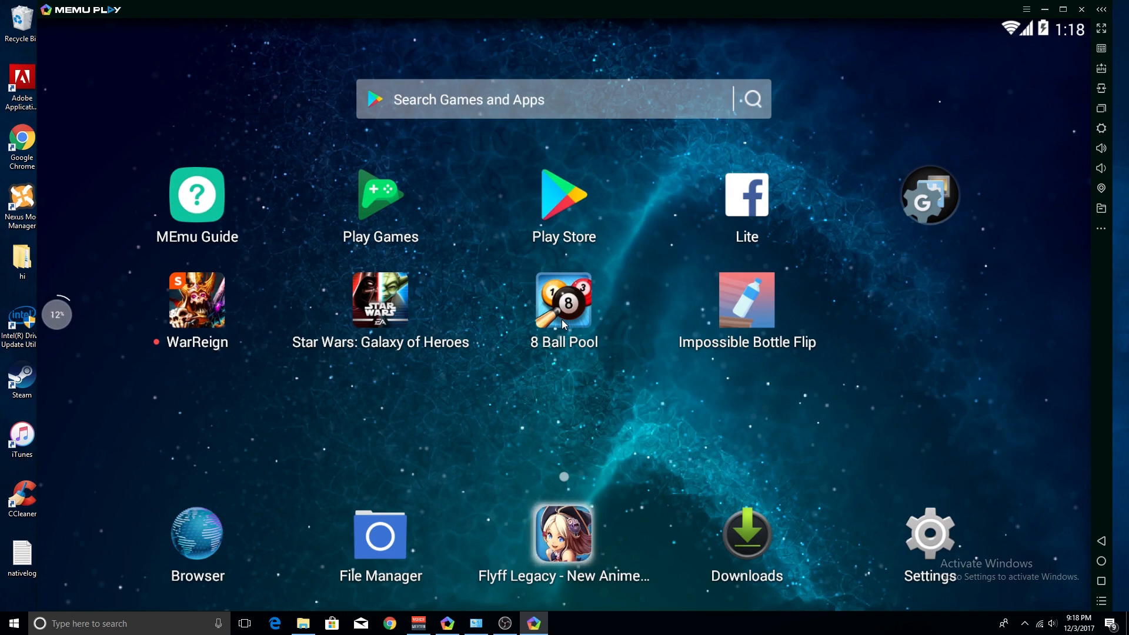
{"action": "mouse_move", "coordinate": [1101, 209]}
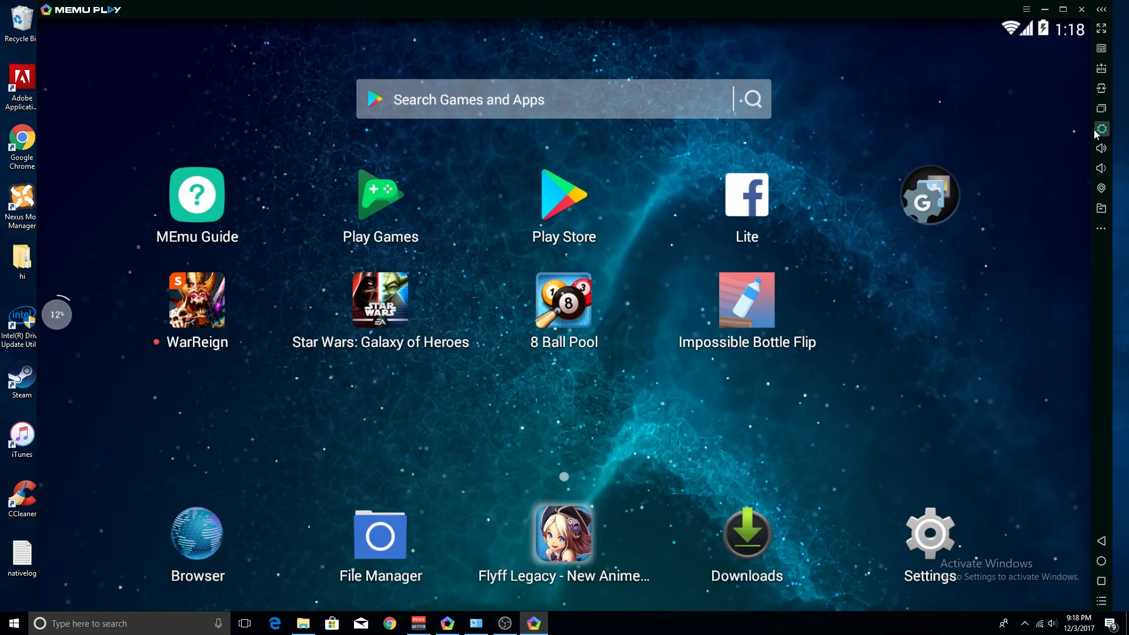
Step: Bring up System Setting via the gear icon in MEmu's right-hand toolbar
{"action": "left_click", "coordinate": [1101, 129]}
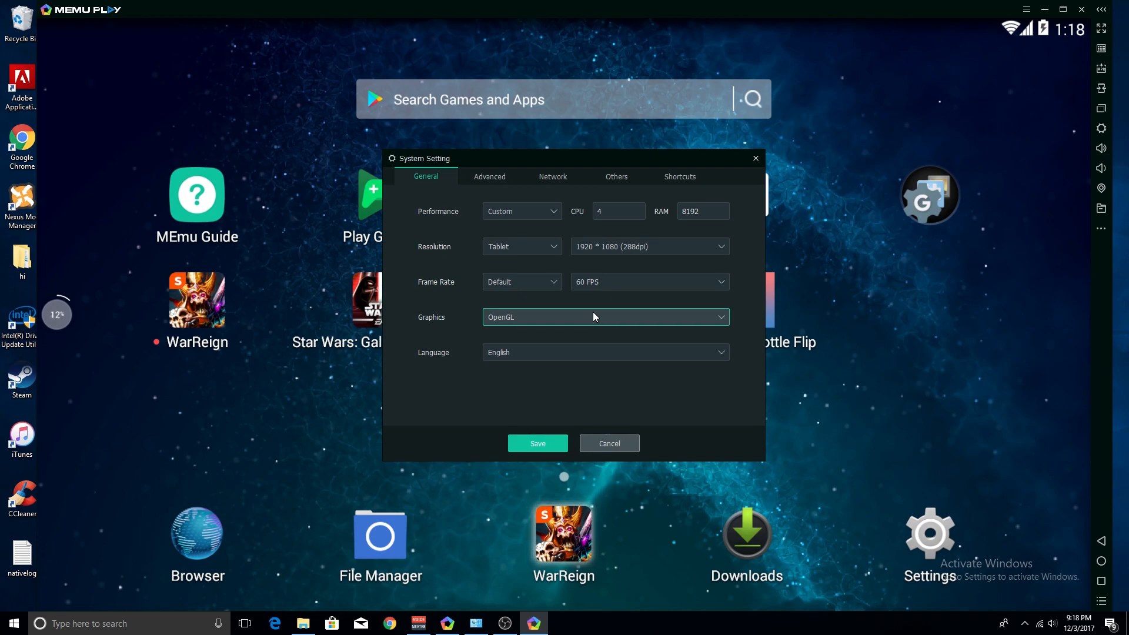
Step: Change the Graphics rendering mode from OpenGL to DirectX in the General settings
{"action": "left_click", "coordinate": [603, 317]}
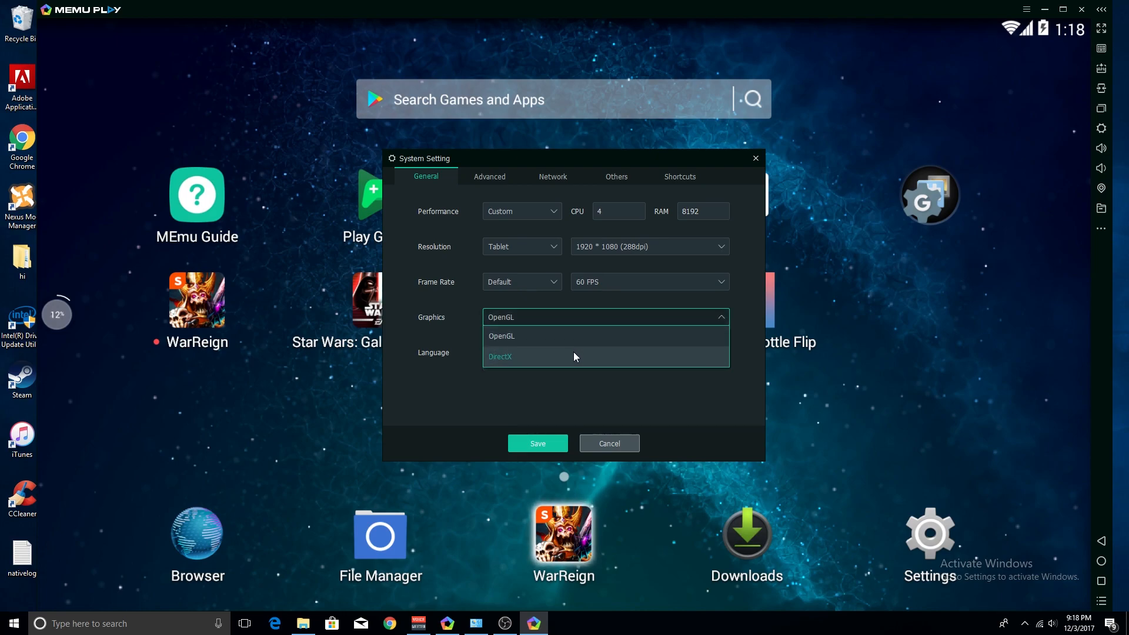
{"action": "mouse_move", "coordinate": [572, 360]}
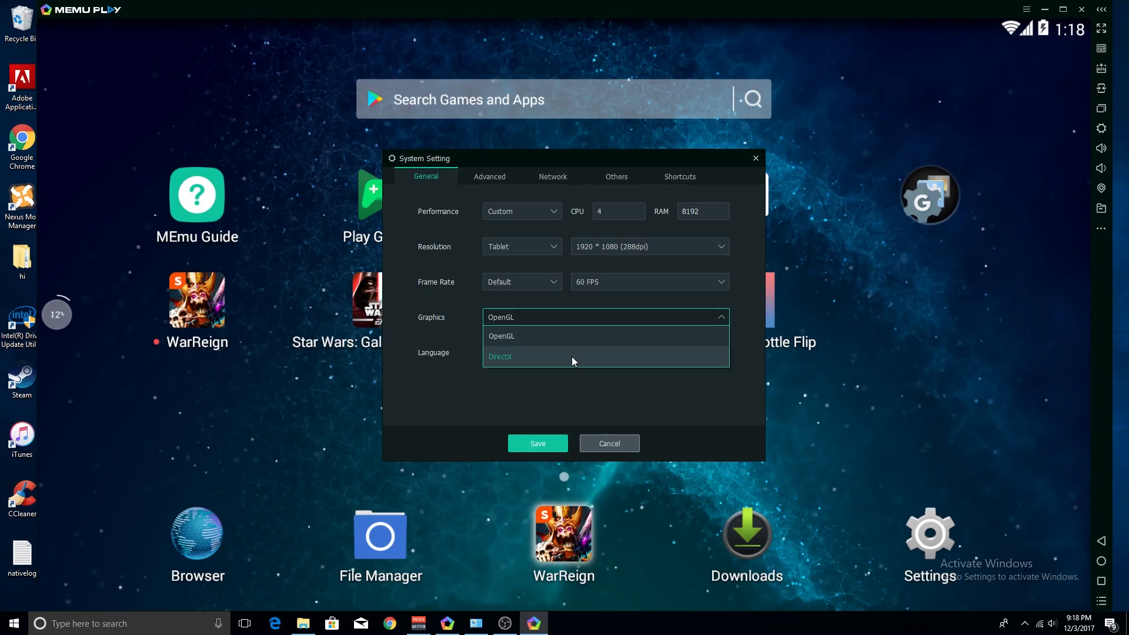
{"action": "mouse_move", "coordinate": [583, 336]}
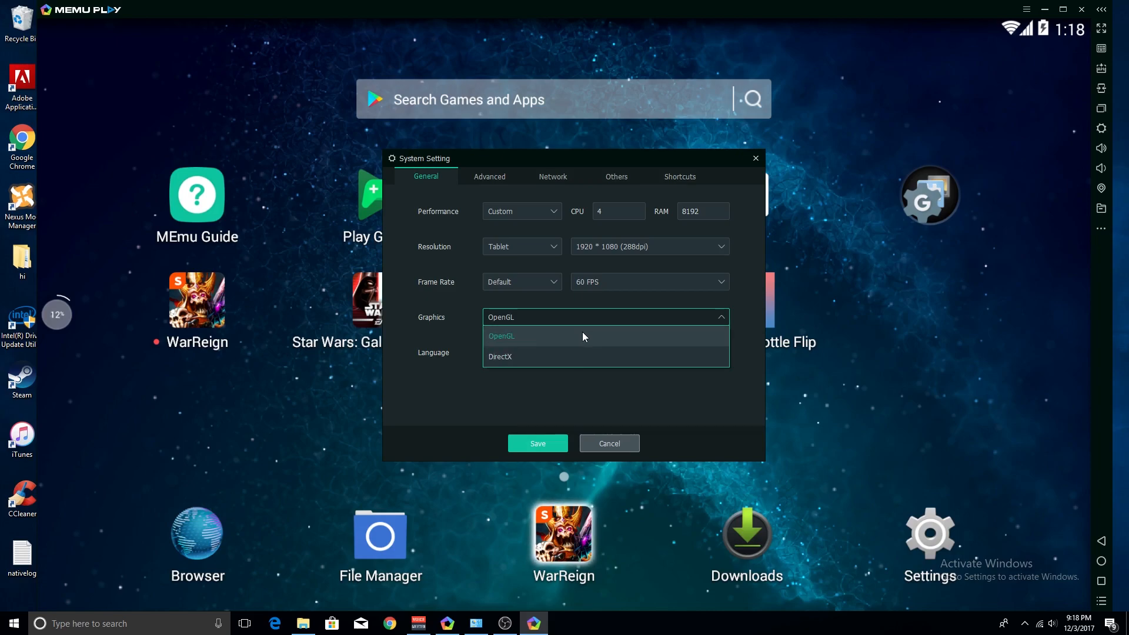
{"action": "left_click", "coordinate": [499, 356]}
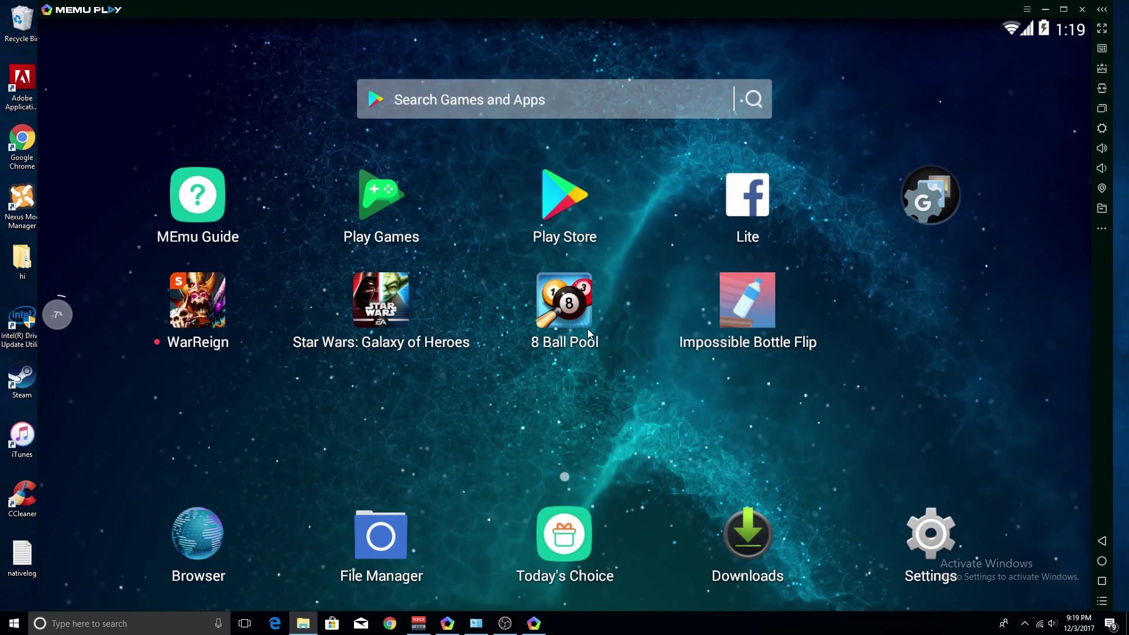
{"action": "mouse_move", "coordinate": [558, 319]}
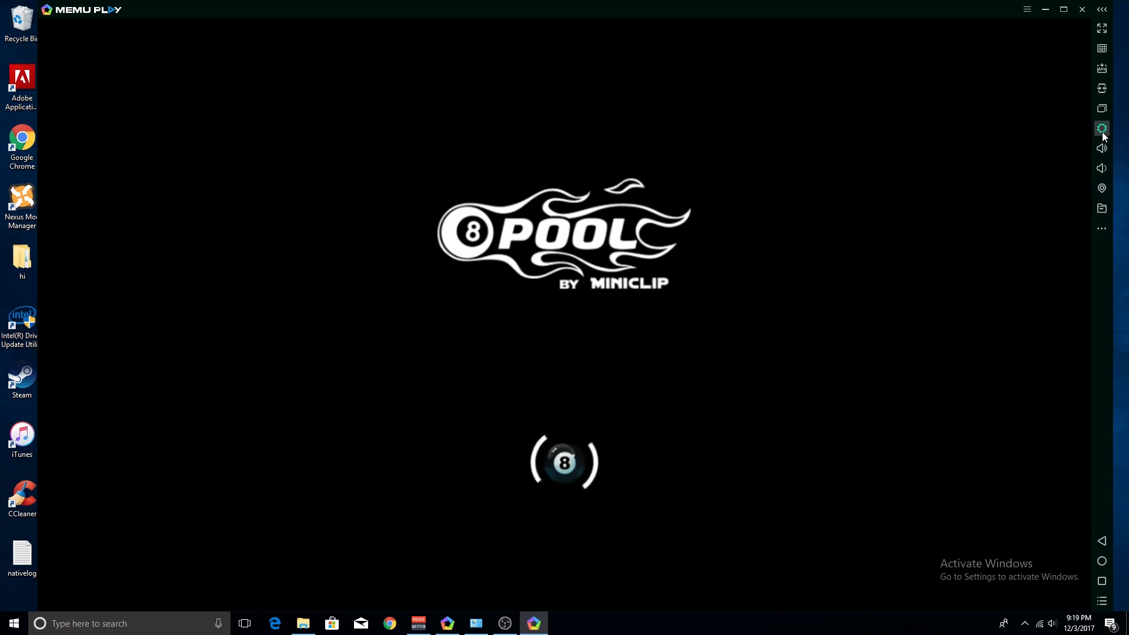
Step: Return to System Setting while 8 Ball Pool loads, confirming DirectX as the renderer
{"action": "left_click", "coordinate": [1100, 129]}
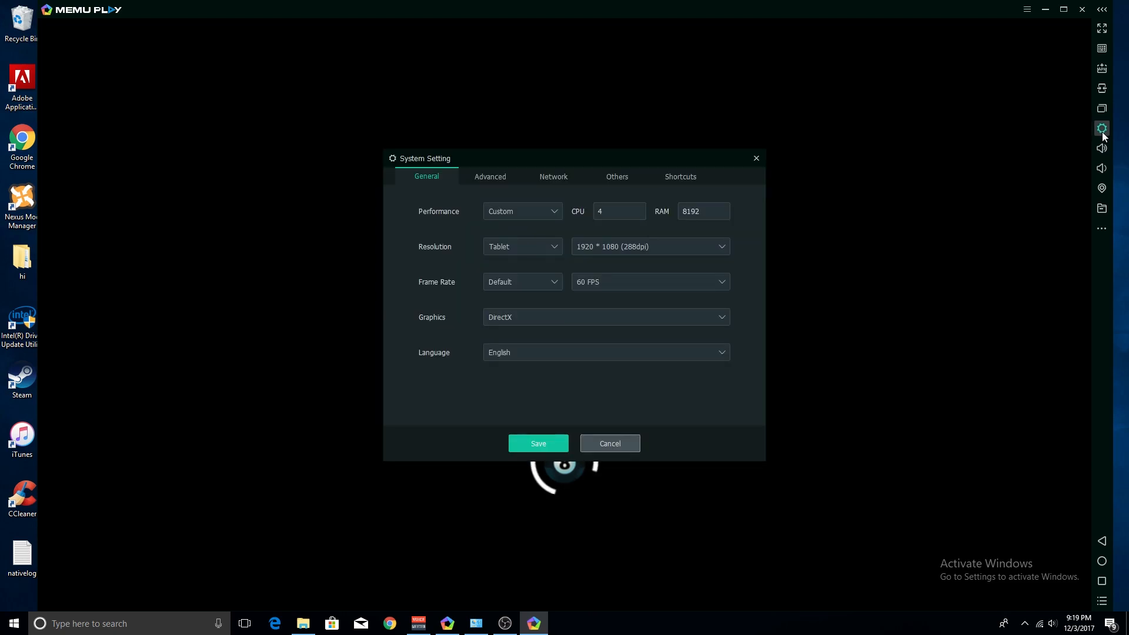
{"action": "mouse_move", "coordinate": [556, 228]}
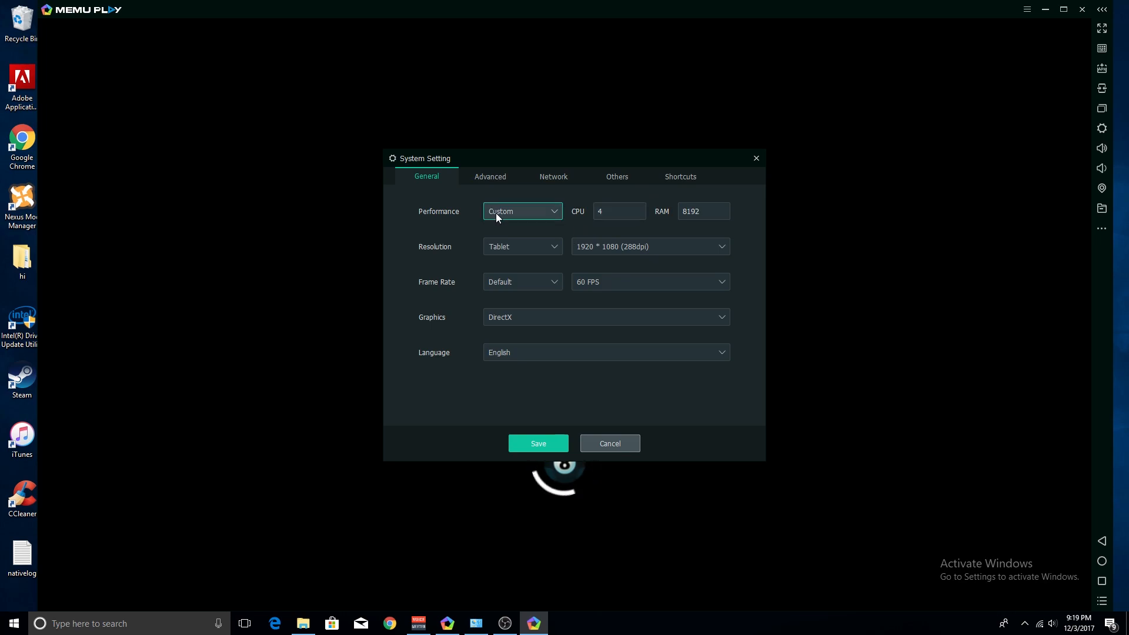
Step: Expand the Performance preset list showing Low, Middle, High and Custom options
{"action": "left_click", "coordinate": [522, 211]}
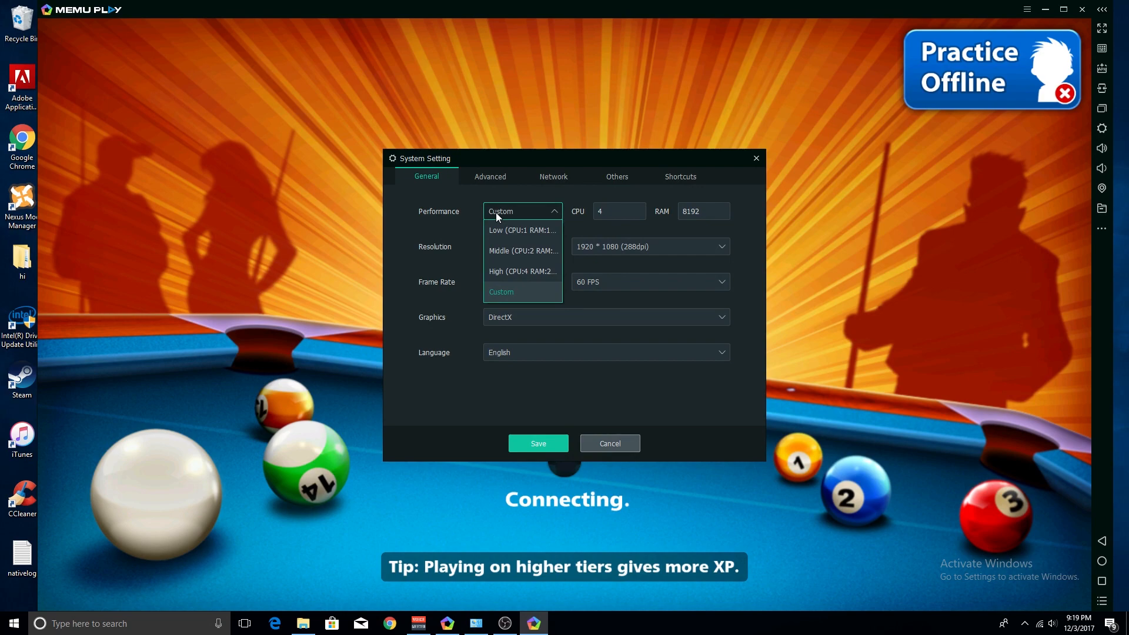
{"action": "mouse_move", "coordinate": [531, 275]}
{"action": "type", "text": "s"}
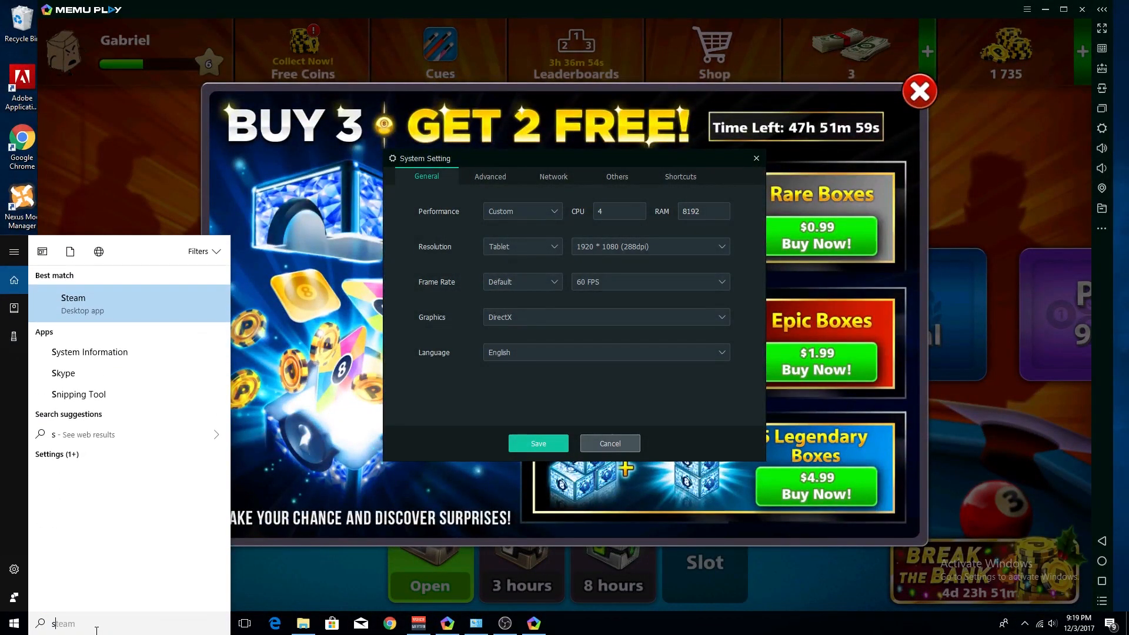
{"action": "type", "text": "ystem"}
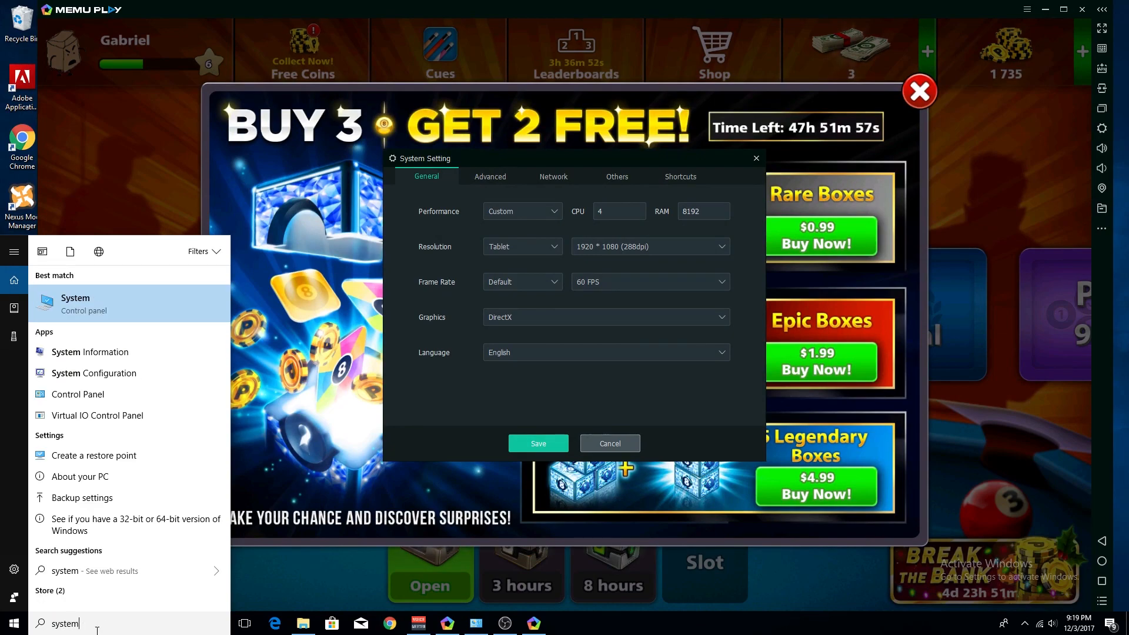
{"action": "left_click", "coordinate": [75, 304]}
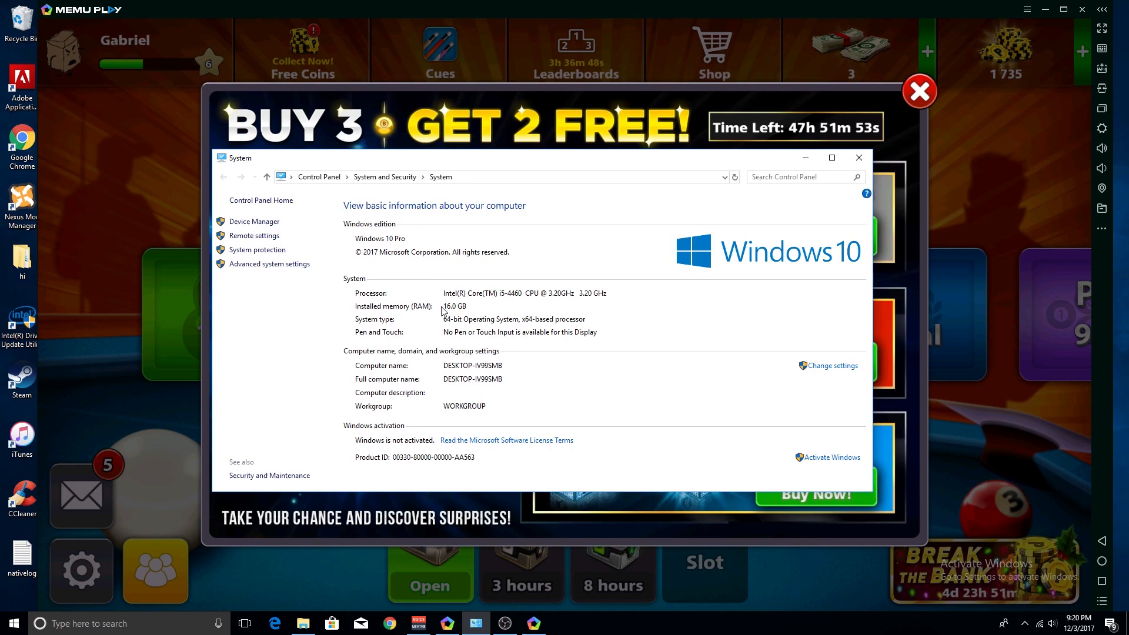
{"action": "mouse_move", "coordinate": [804, 158]}
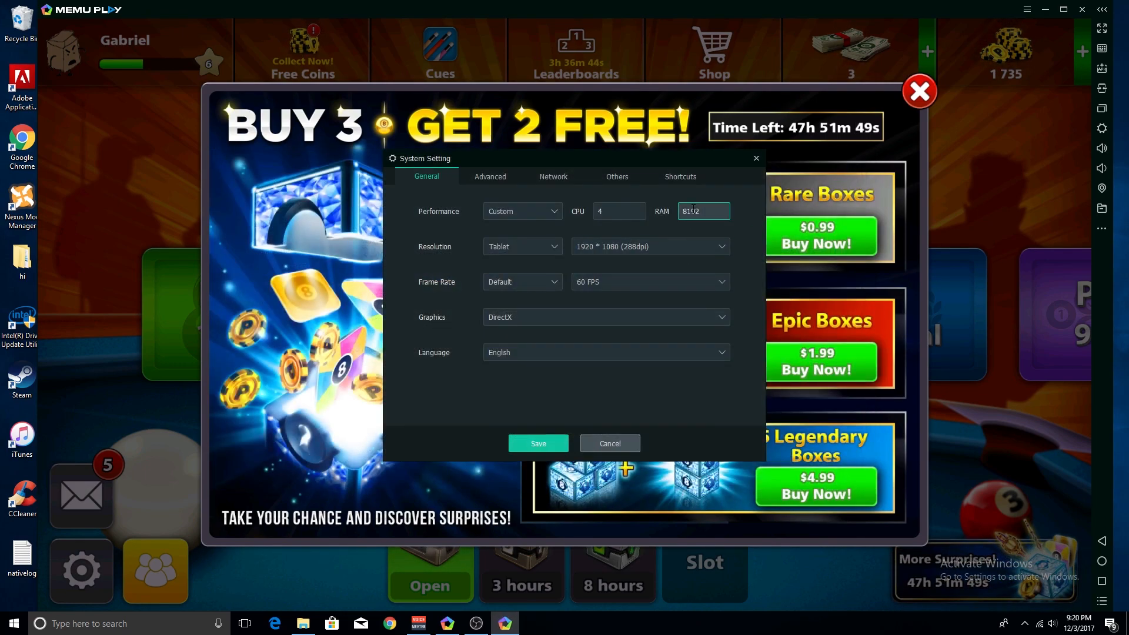
{"action": "triple_click", "coordinate": [703, 211]}
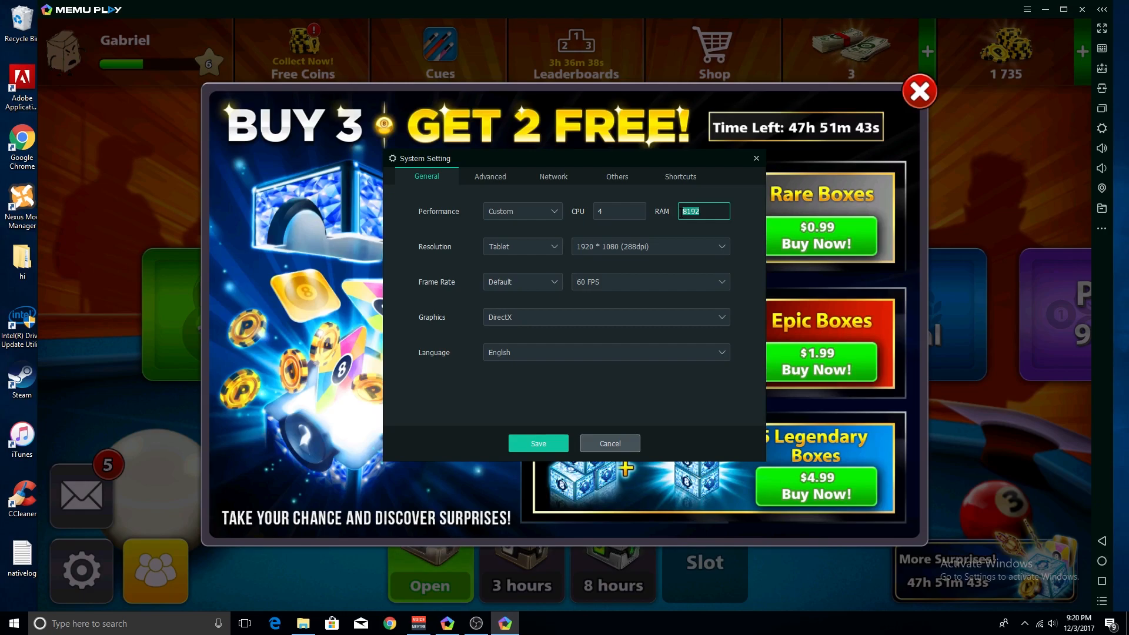
{"action": "left_click", "coordinate": [521, 211]}
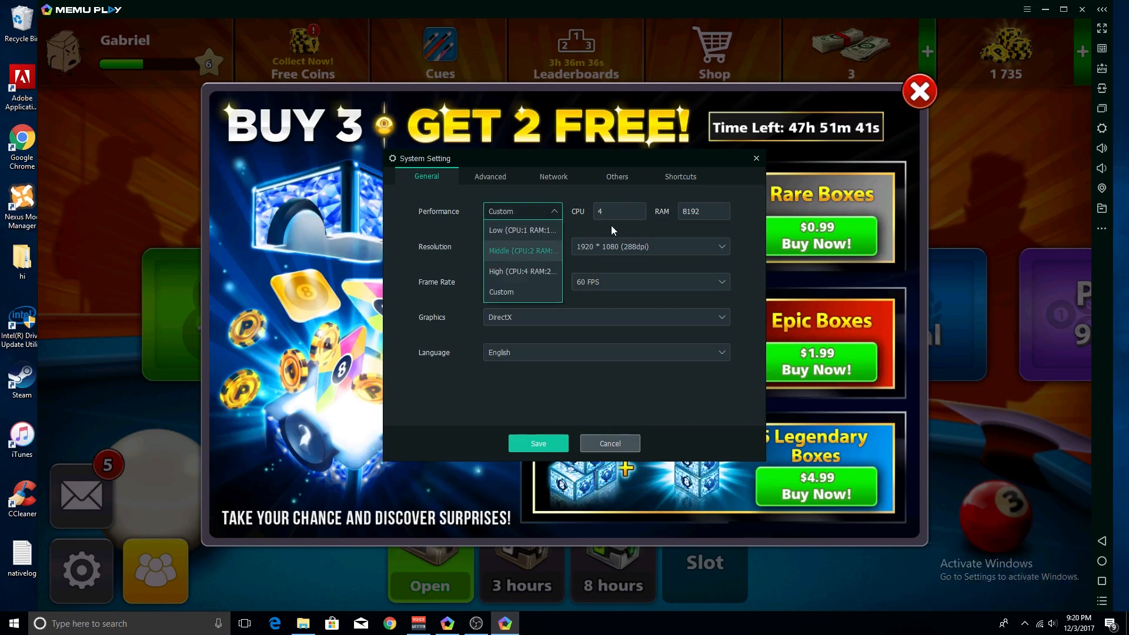
{"action": "mouse_move", "coordinate": [711, 212]}
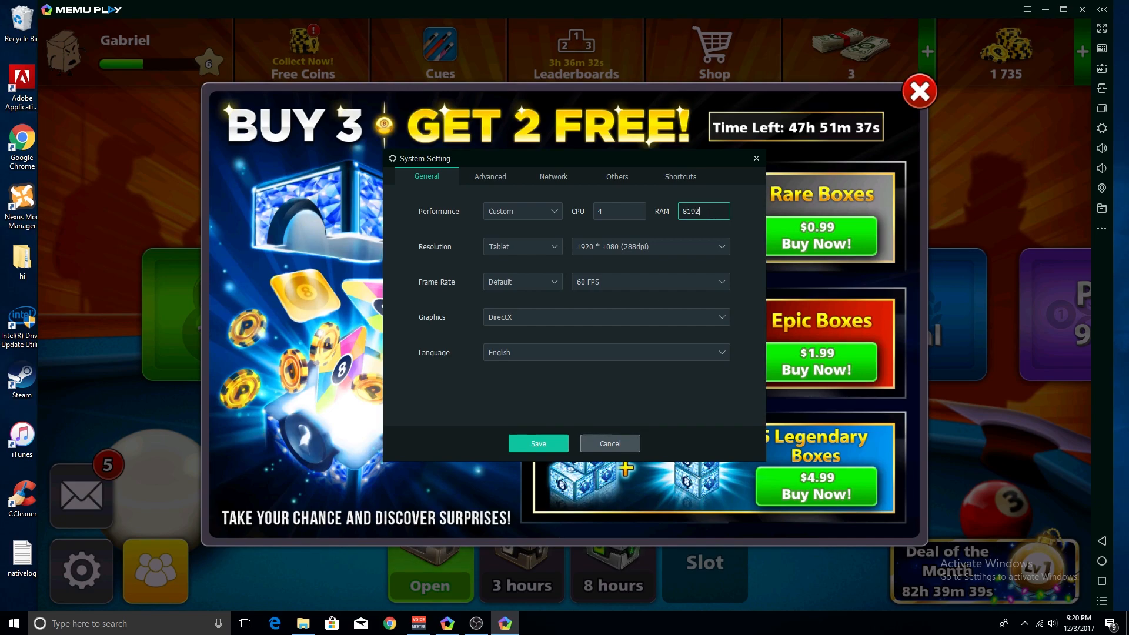
{"action": "mouse_move", "coordinate": [503, 443]}
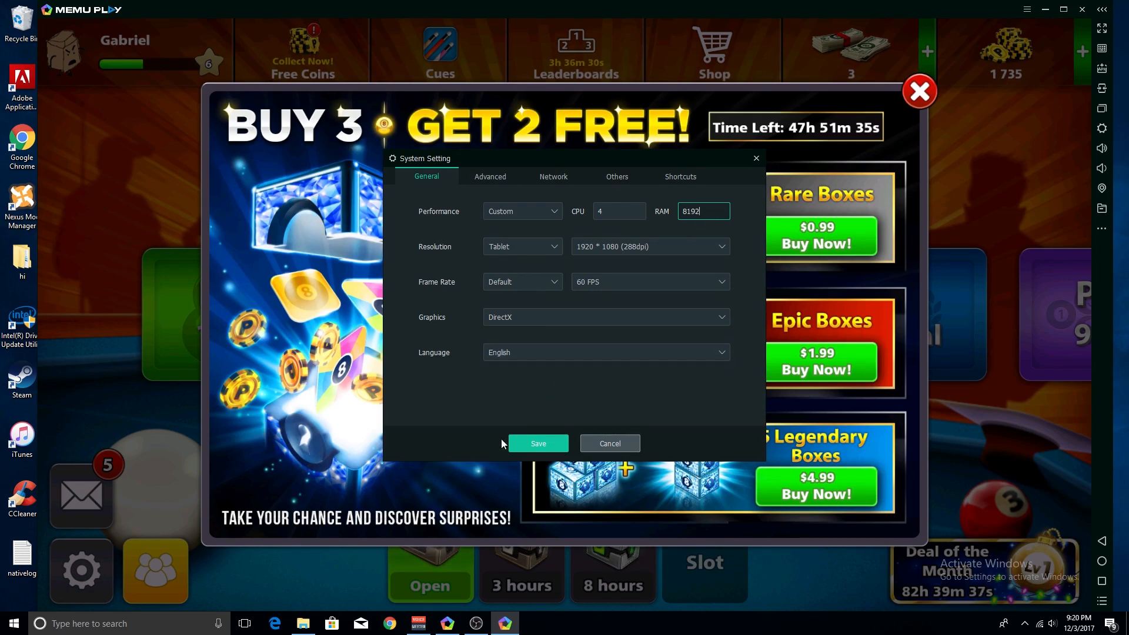
{"action": "mouse_move", "coordinate": [389, 613]}
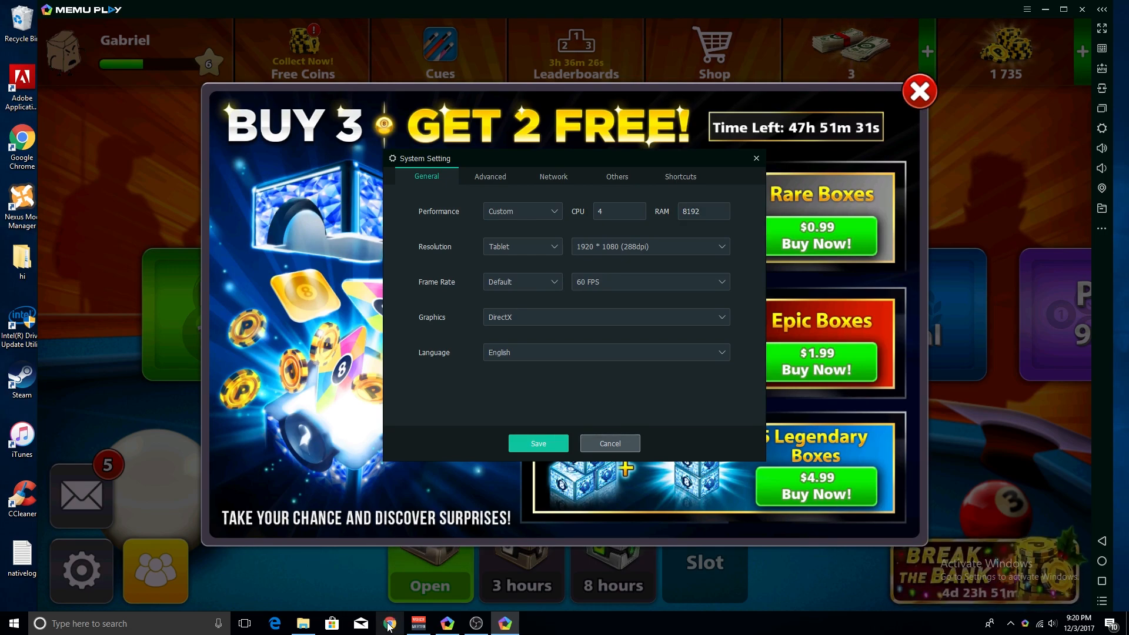
Step: Search Google in Chrome for '8gb into mb' to get the 8 GB = 8000 MB conversion
{"action": "left_click", "coordinate": [388, 623]}
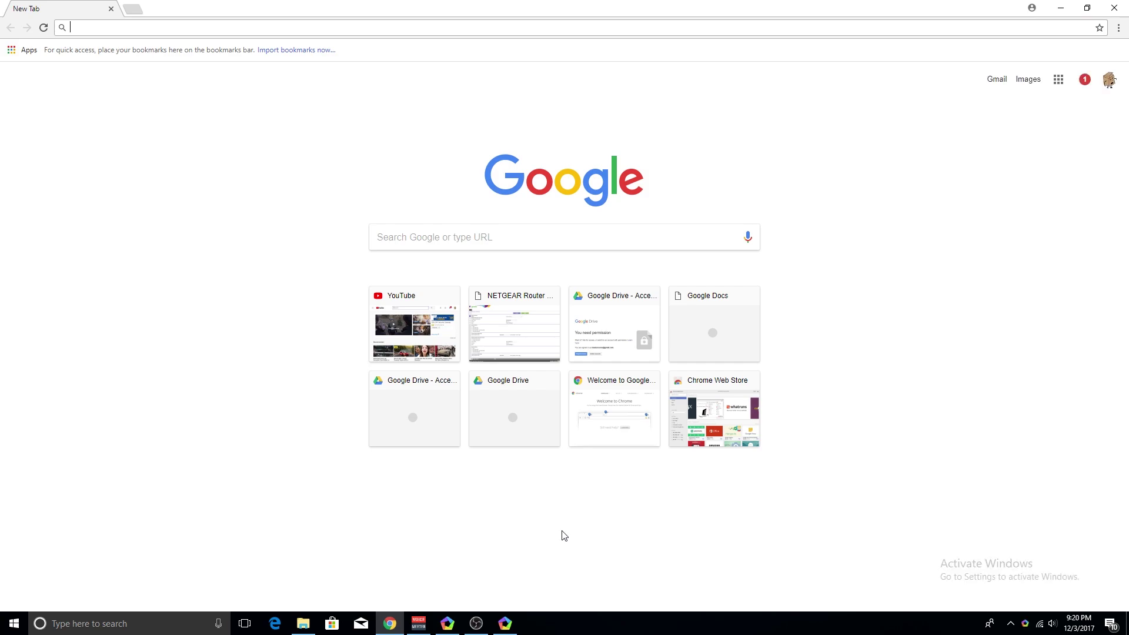
{"action": "type", "text": "8g"}
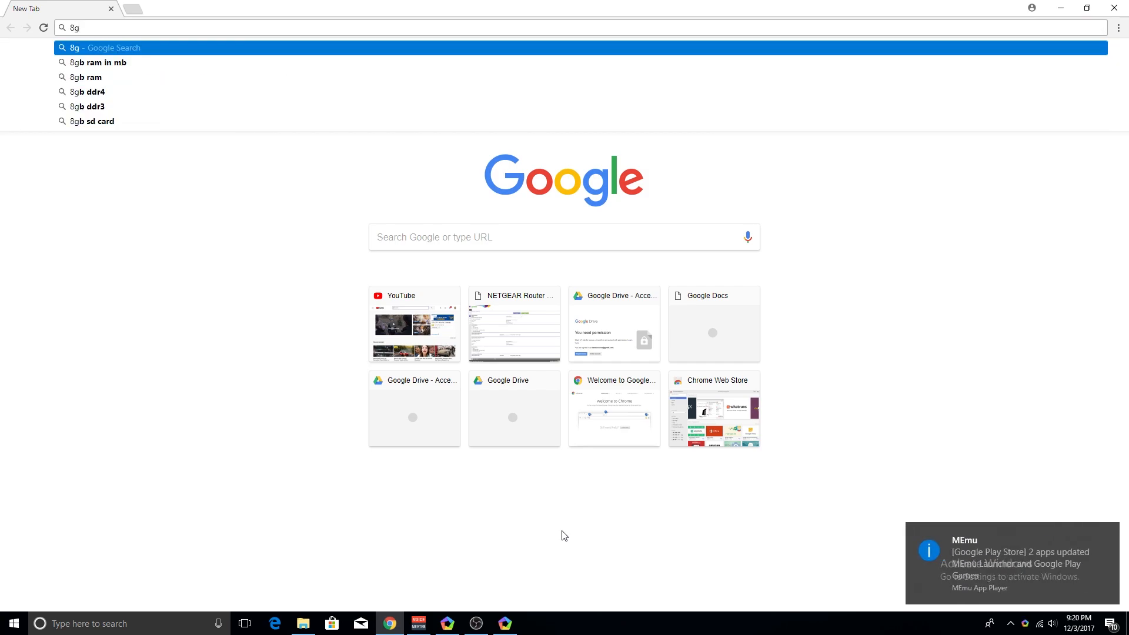
{"action": "type", "text": "b int"}
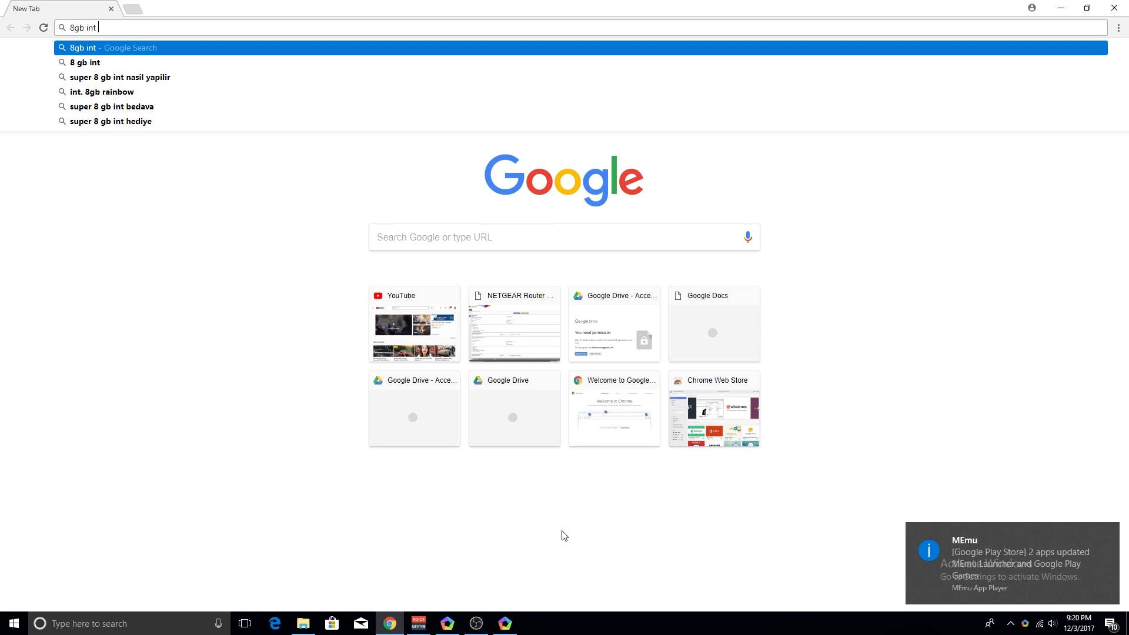
{"action": "type", "text": "o mb"}
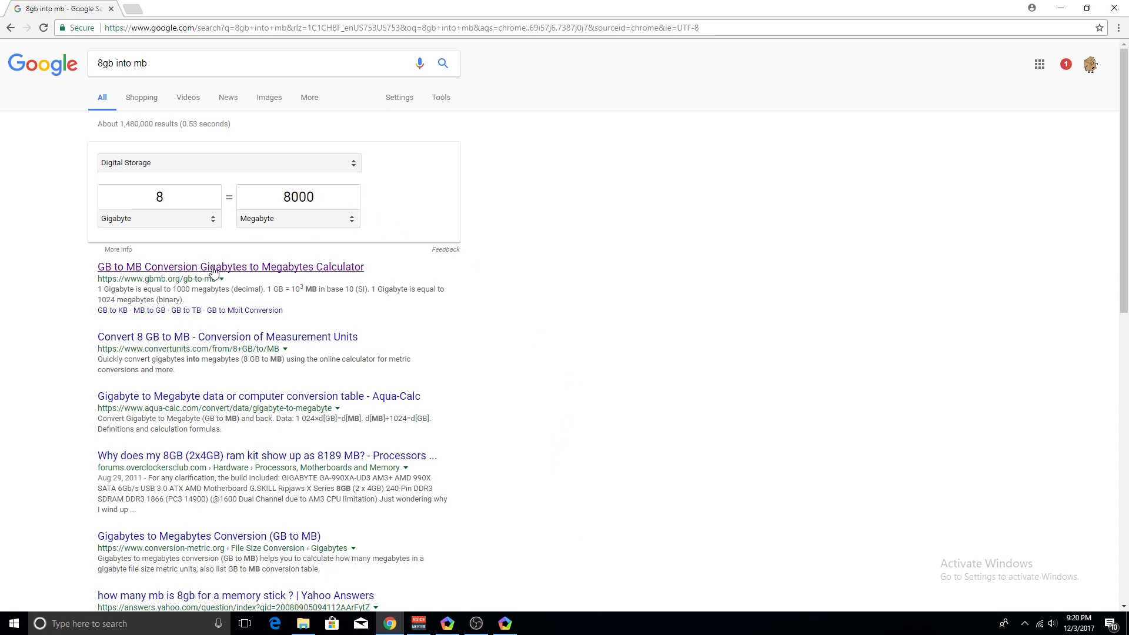
{"action": "mouse_move", "coordinate": [253, 252]}
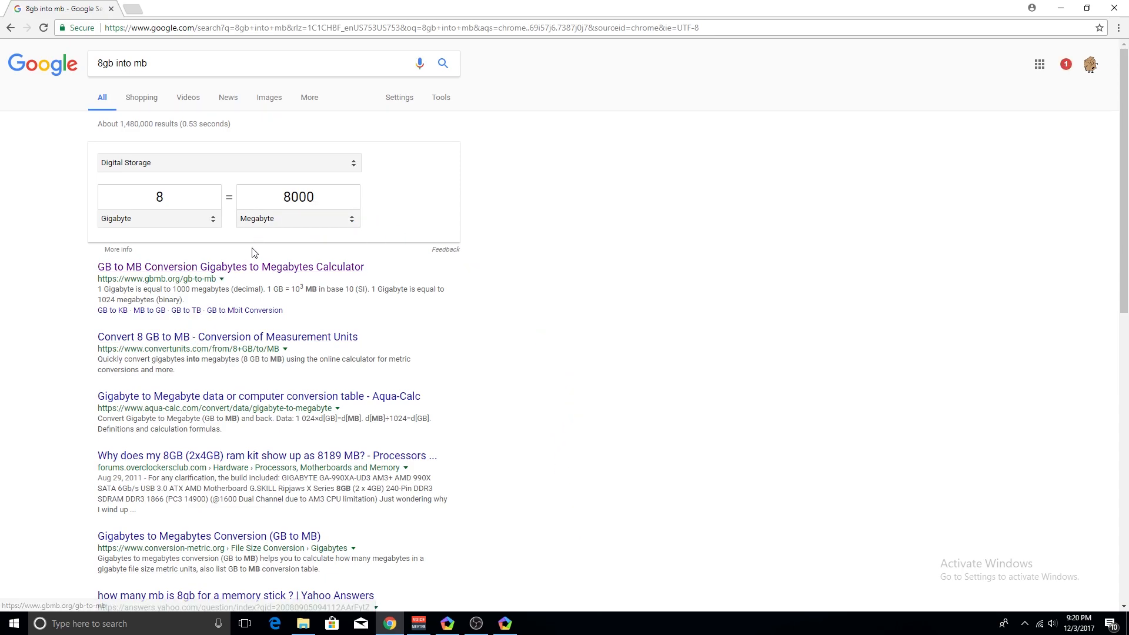
{"action": "mouse_move", "coordinate": [223, 228]}
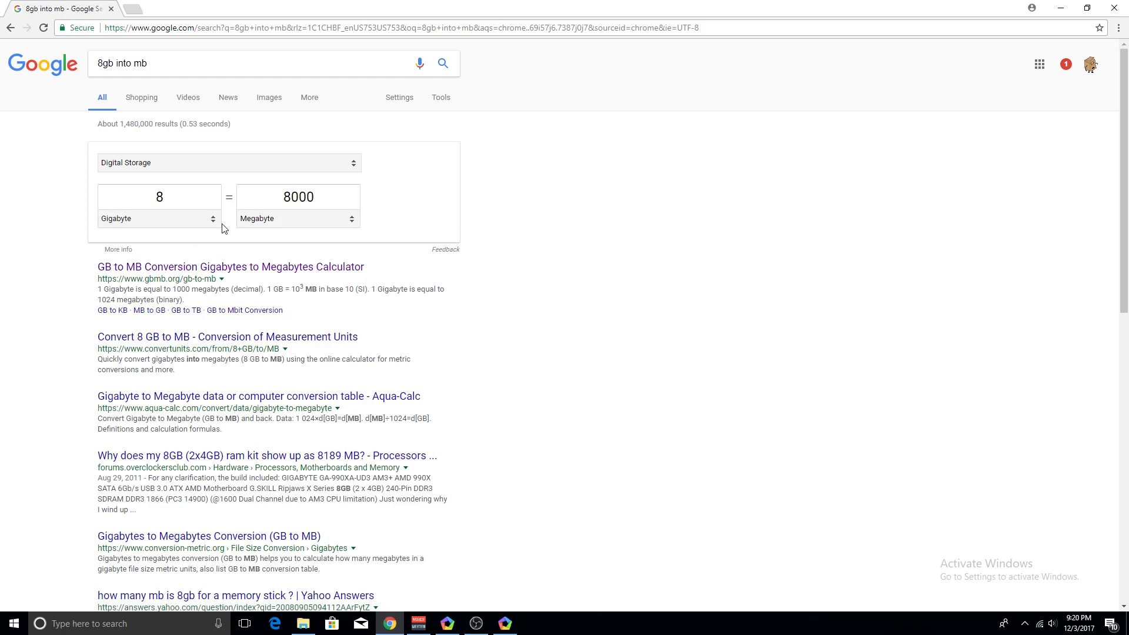
{"action": "mouse_move", "coordinate": [1030, 5]}
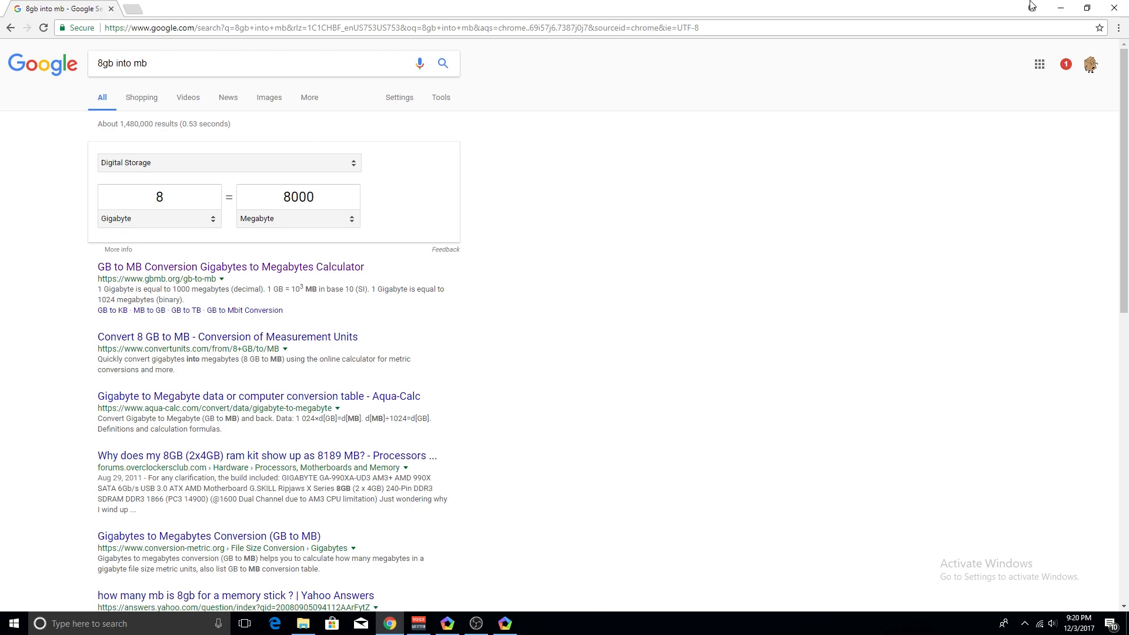